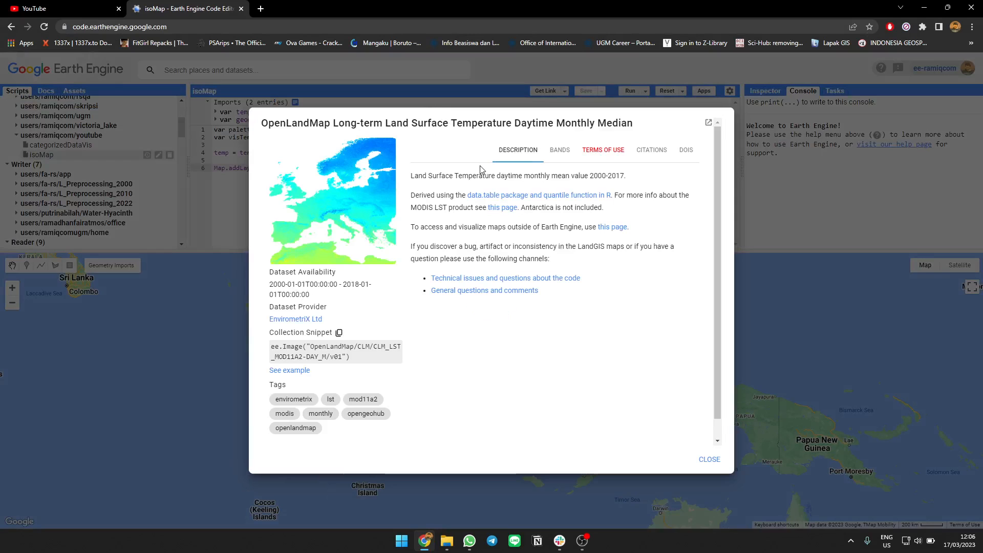
# Step: Browse the OpenLandMap dataset's monthly temperature band table, then close the dataset details
pyautogui.click(559, 150)
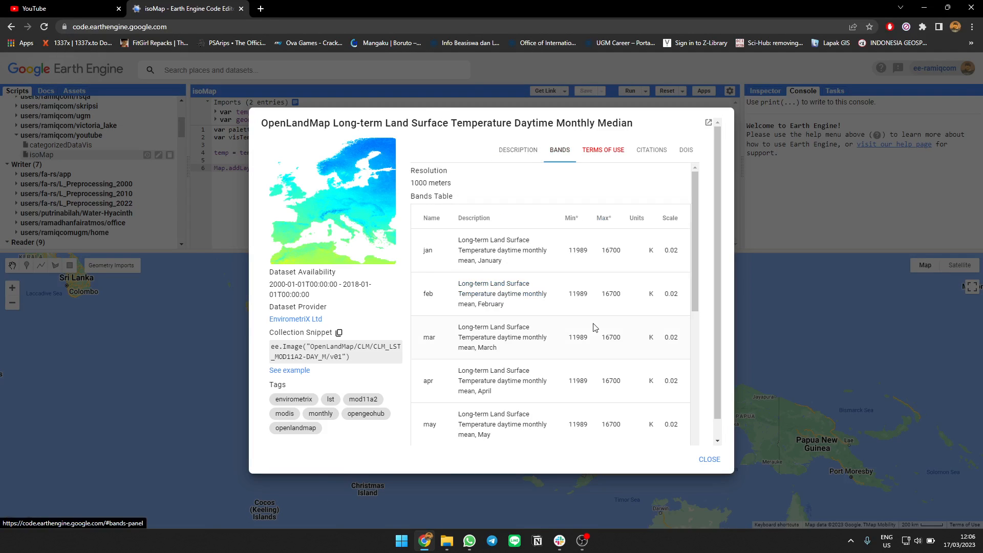
pyautogui.click(708, 459)
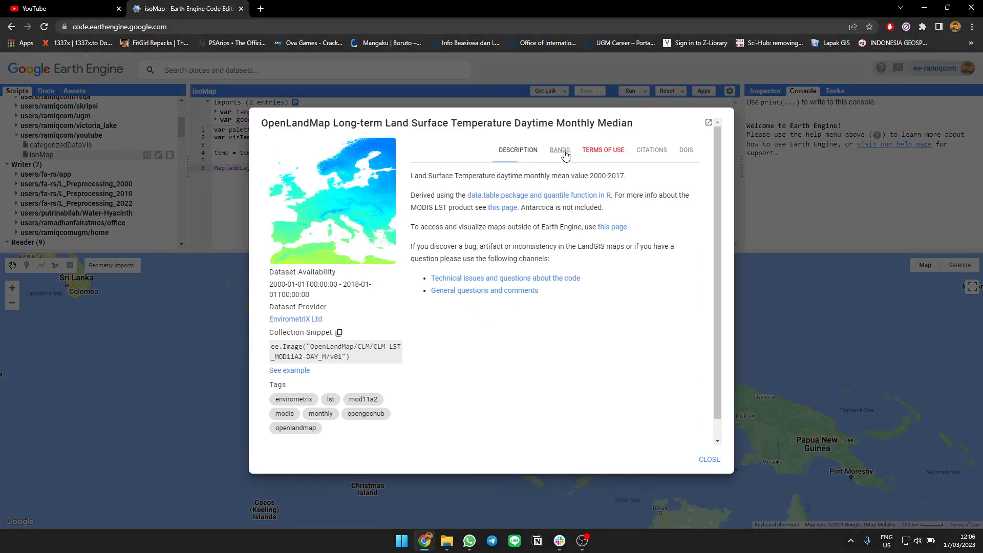
pyautogui.click(558, 150)
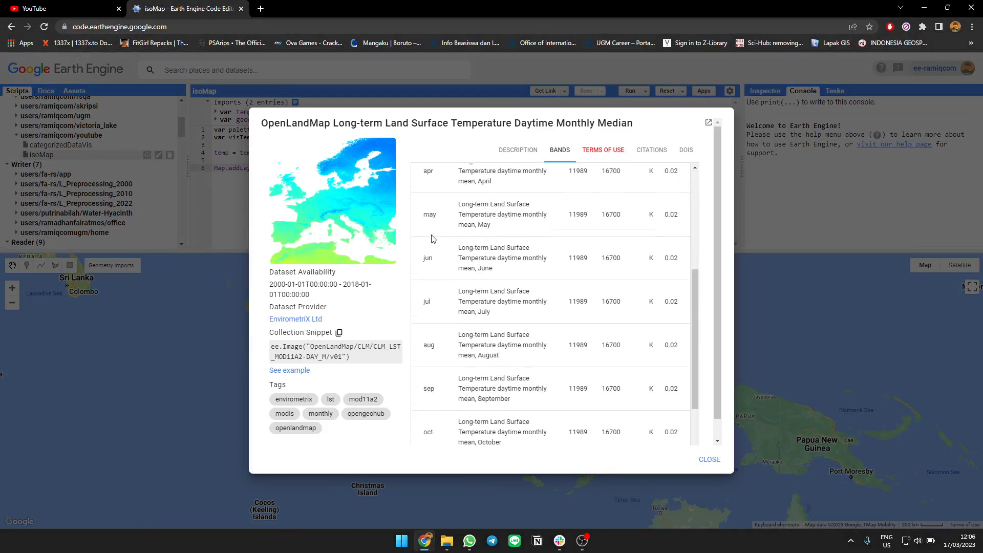
pyautogui.scroll(3)
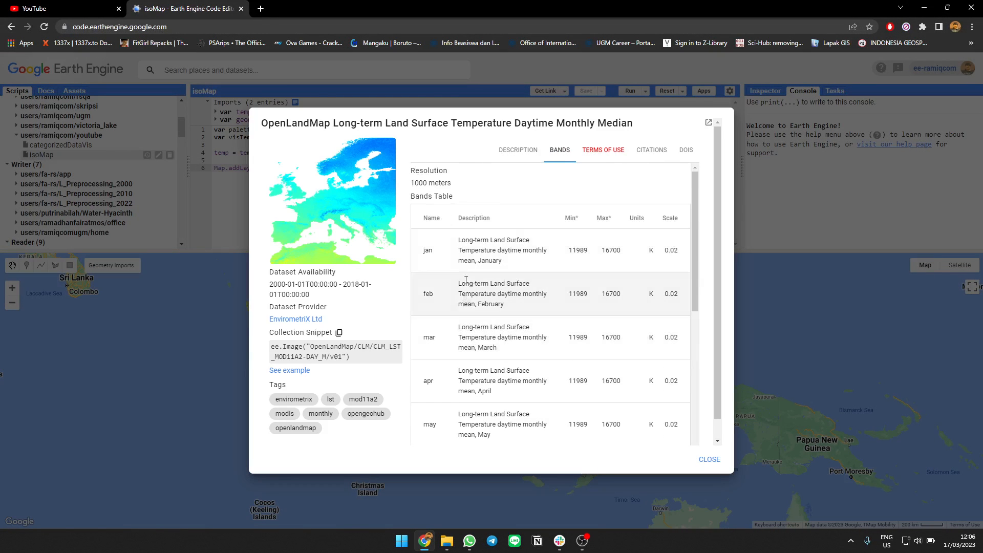
pyautogui.scroll(-3)
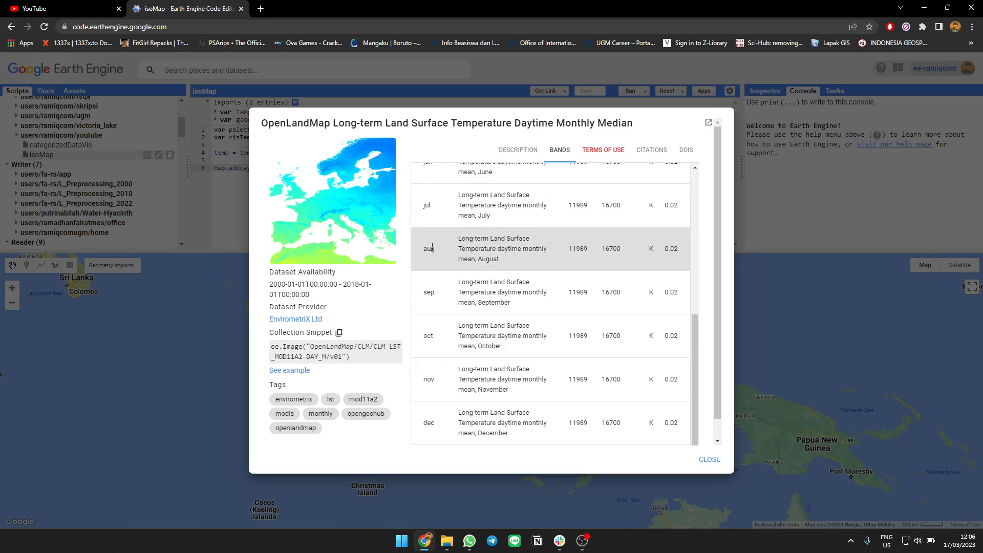
pyautogui.scroll(3)
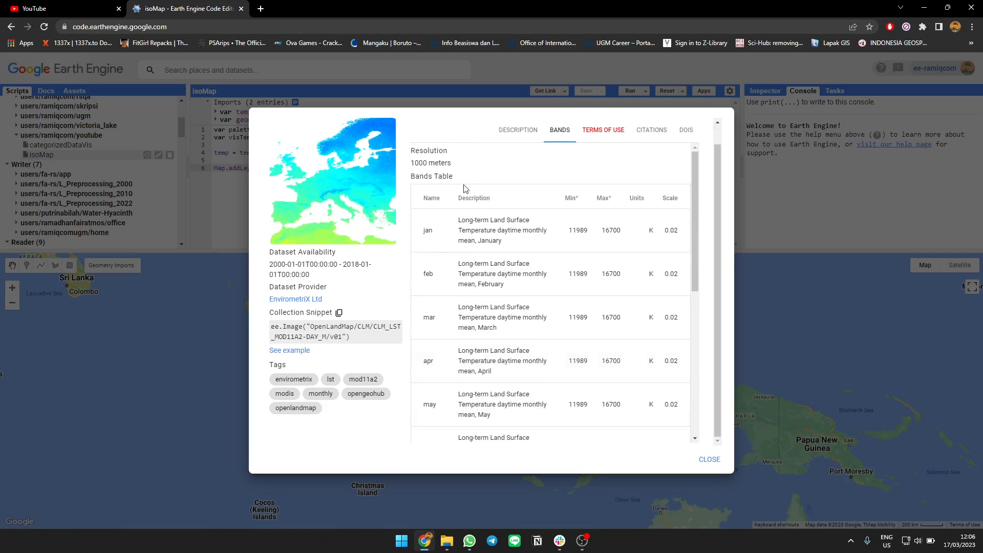
pyautogui.click(708, 458)
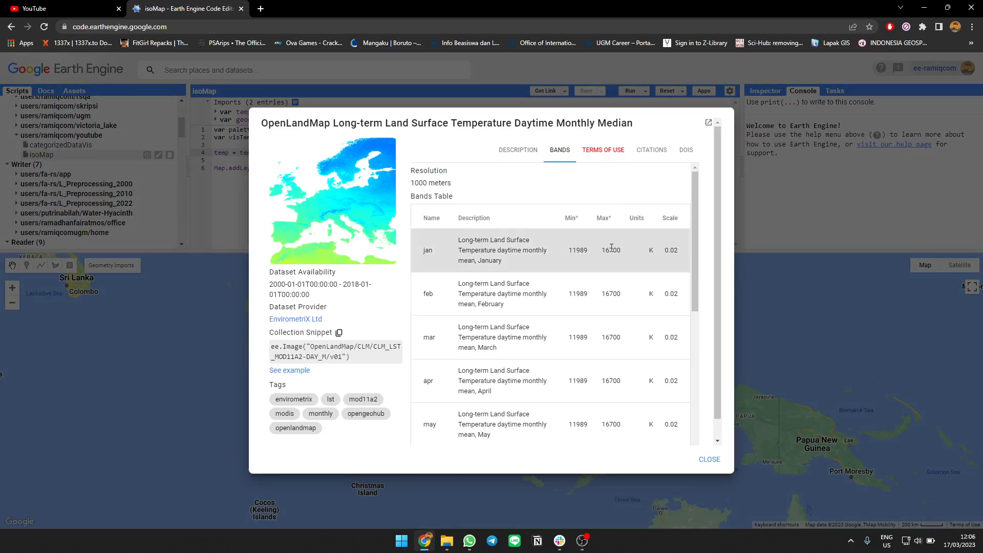
pyautogui.click(709, 458)
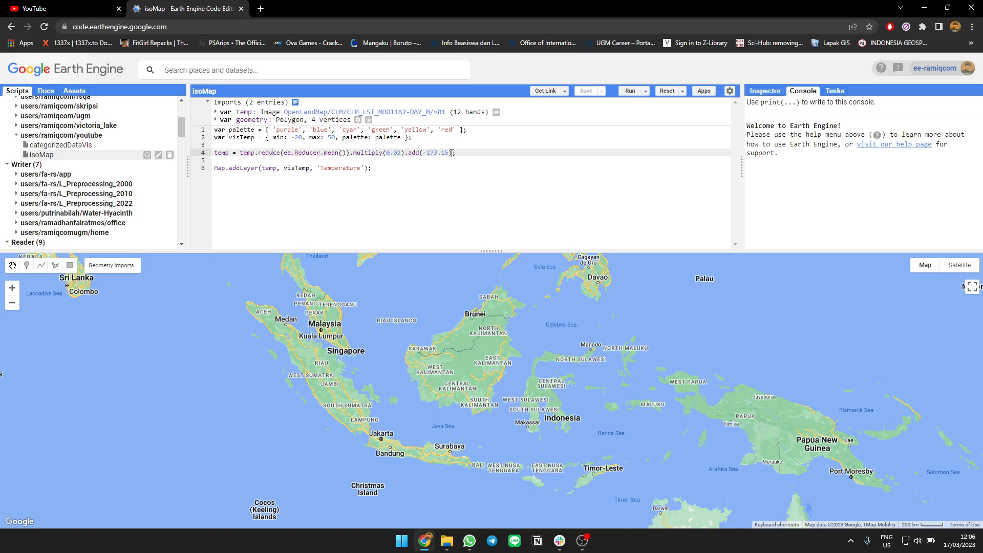
pyautogui.moveTo(396, 112)
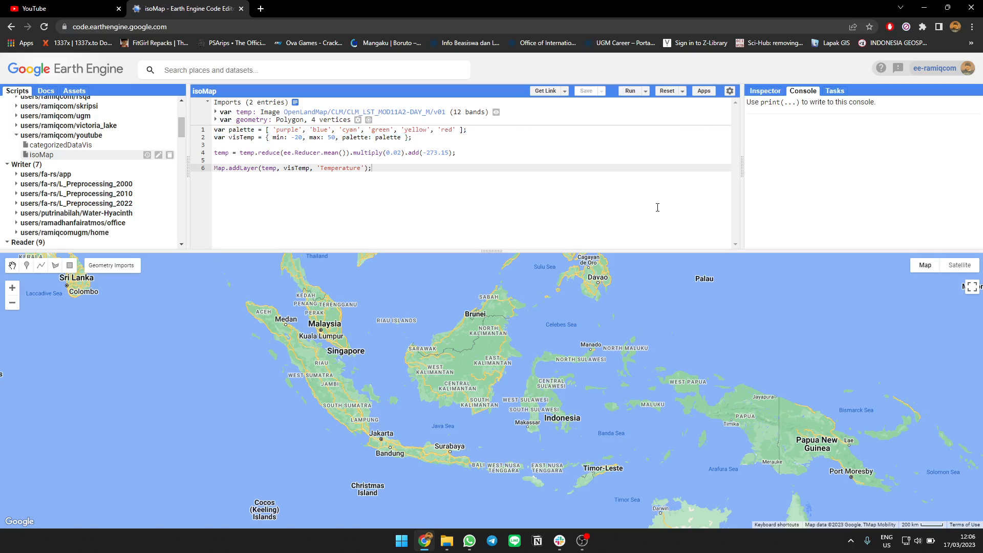
# Step: Run the script to draw the mean Celsius Temperature layer, then inspect a map pixel's value
pyautogui.click(630, 91)
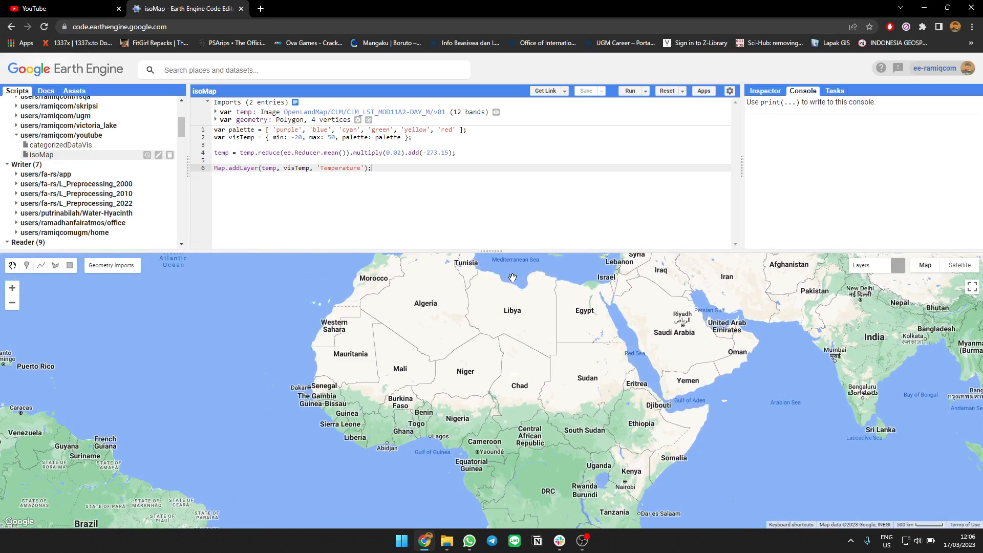
pyautogui.click(630, 92)
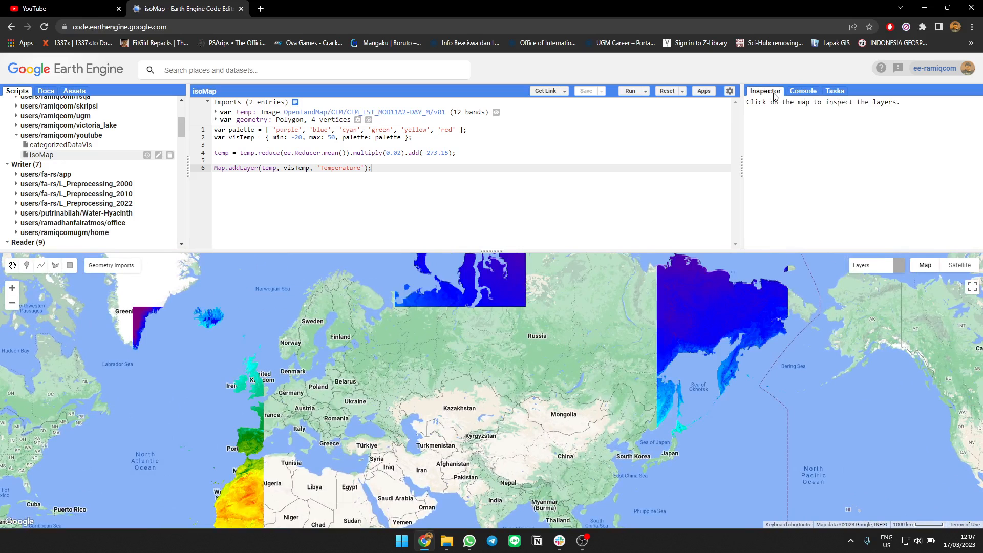
pyautogui.click(634, 312)
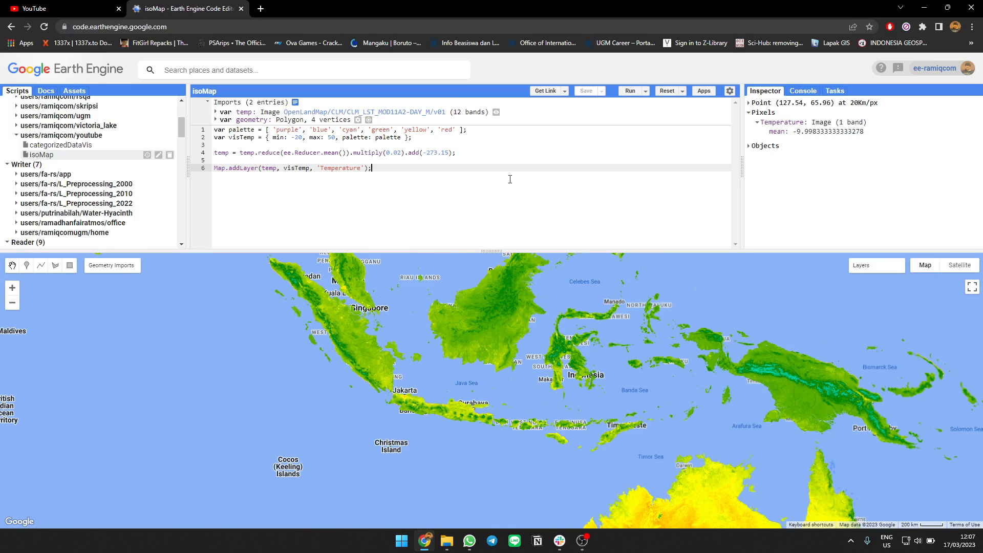
pyautogui.moveTo(497, 177)
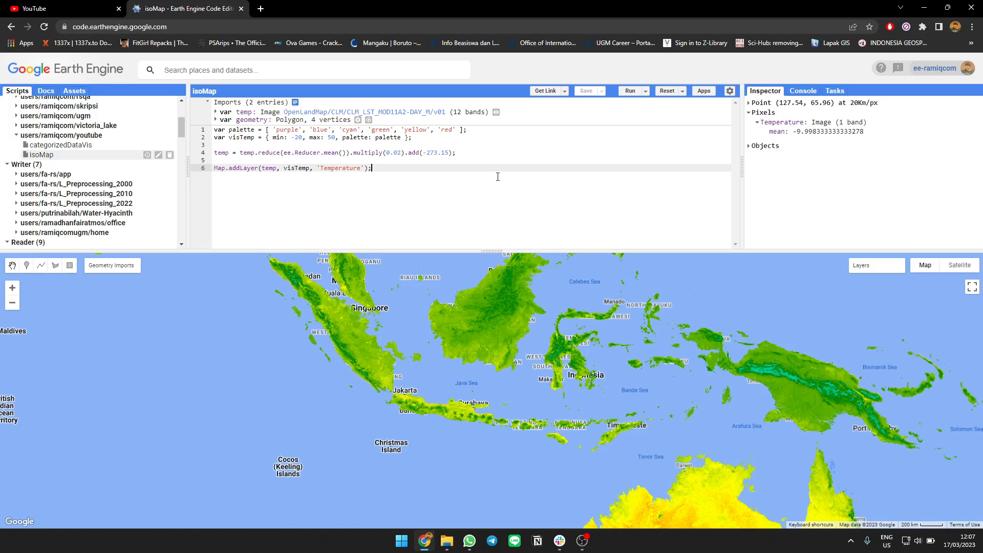
# Step: Edit the ee.Kernel.octagon radius in line 24's reduceNeighborhood call and save isoMap
pyautogui.press('Return')
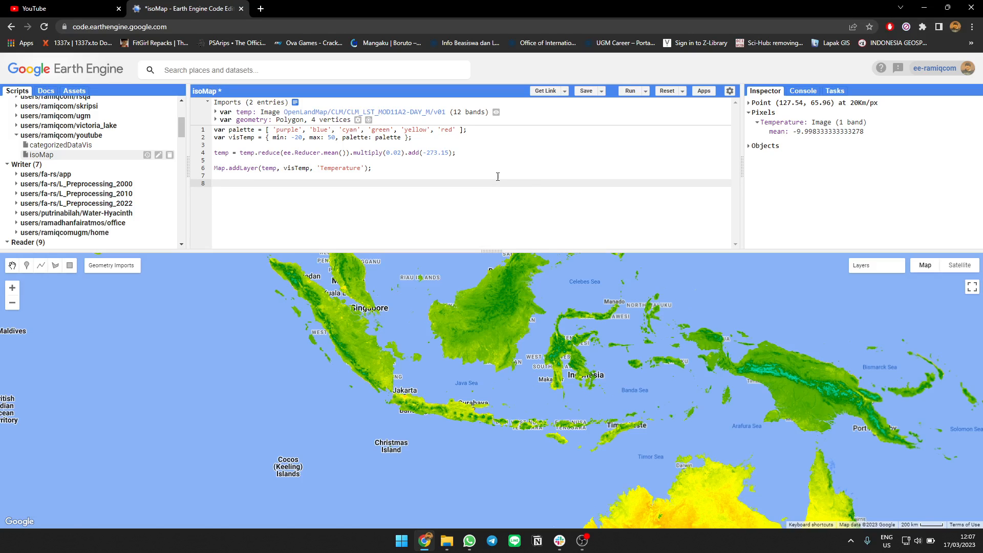
pyautogui.moveTo(528, 144)
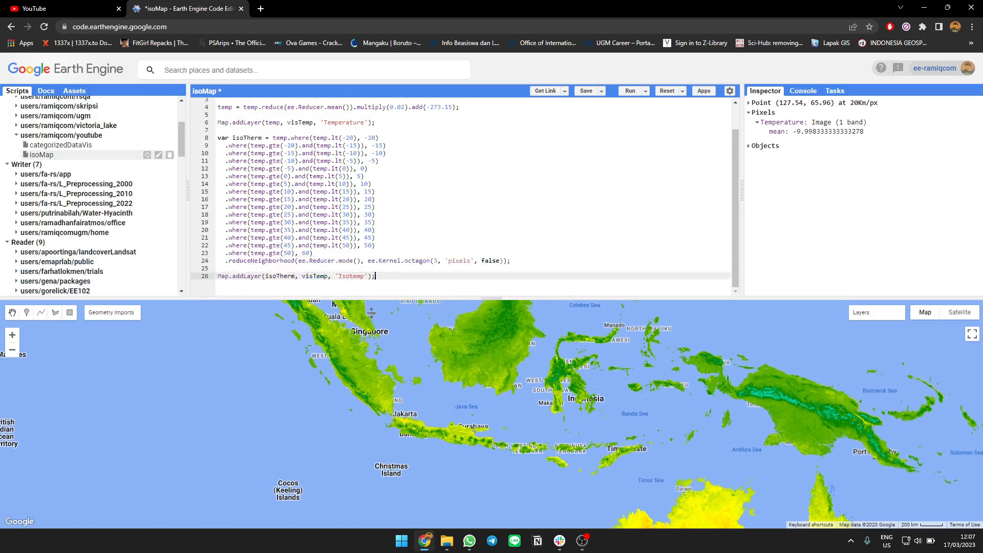
pyautogui.scroll(3)
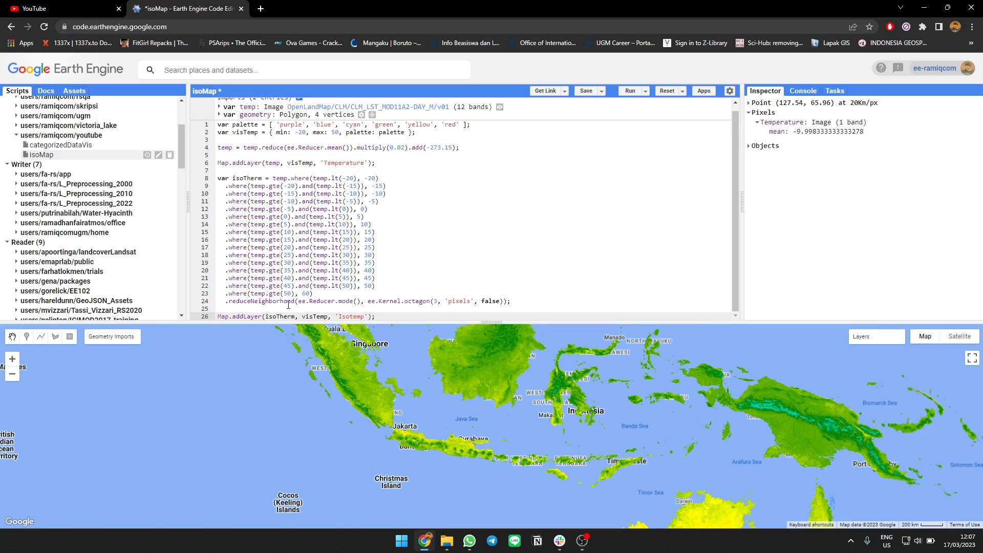
pyautogui.moveTo(380, 284)
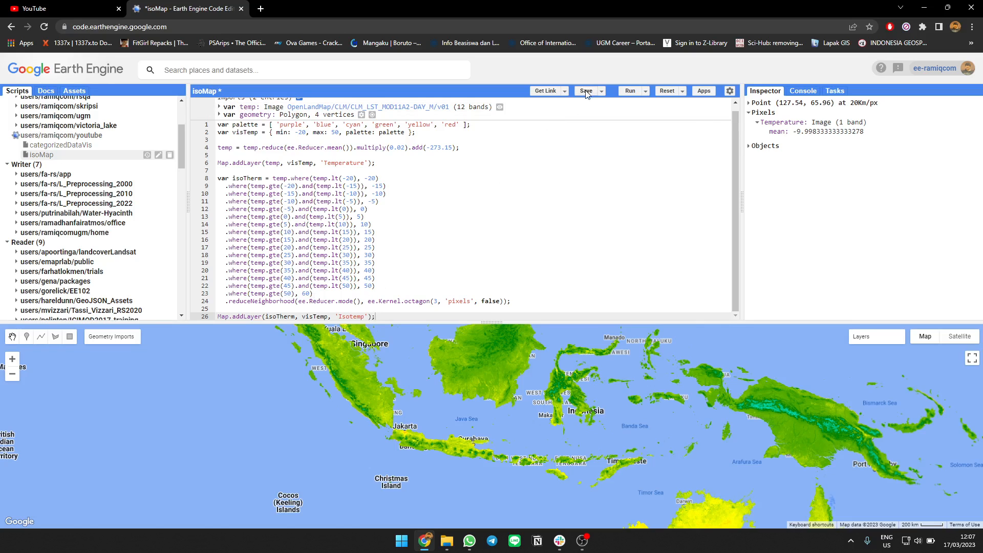
pyautogui.click(585, 91)
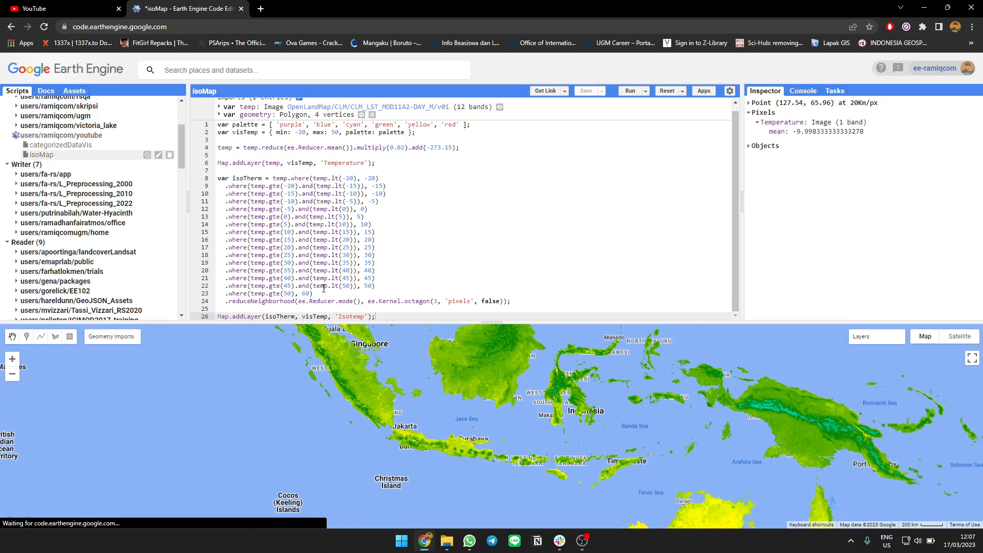
pyautogui.click(511, 300)
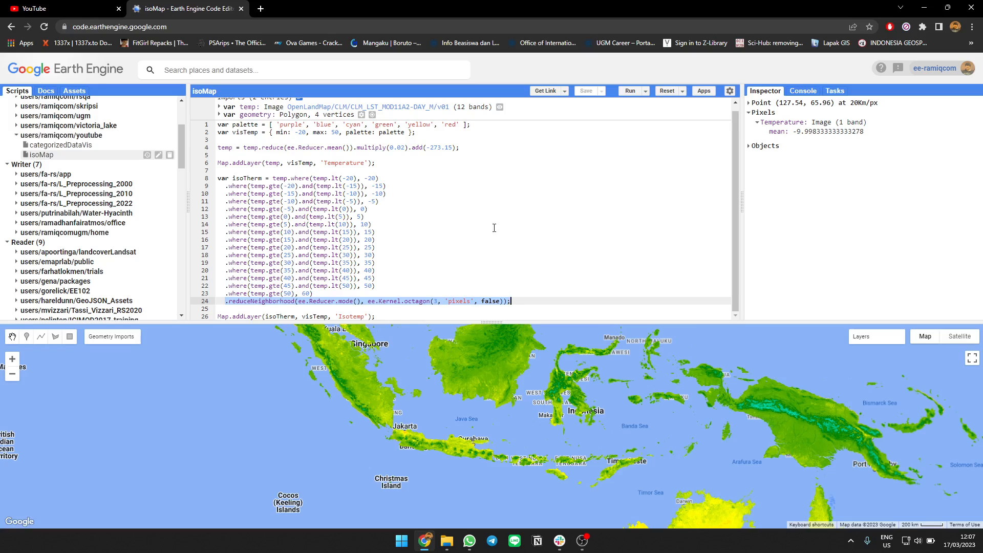
pyautogui.moveTo(429, 331)
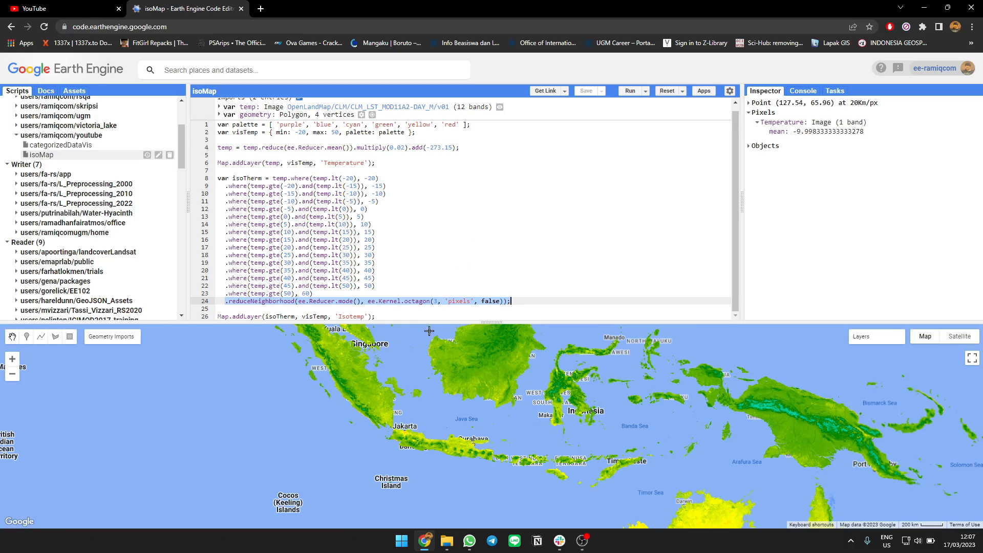
pyautogui.moveTo(397, 347)
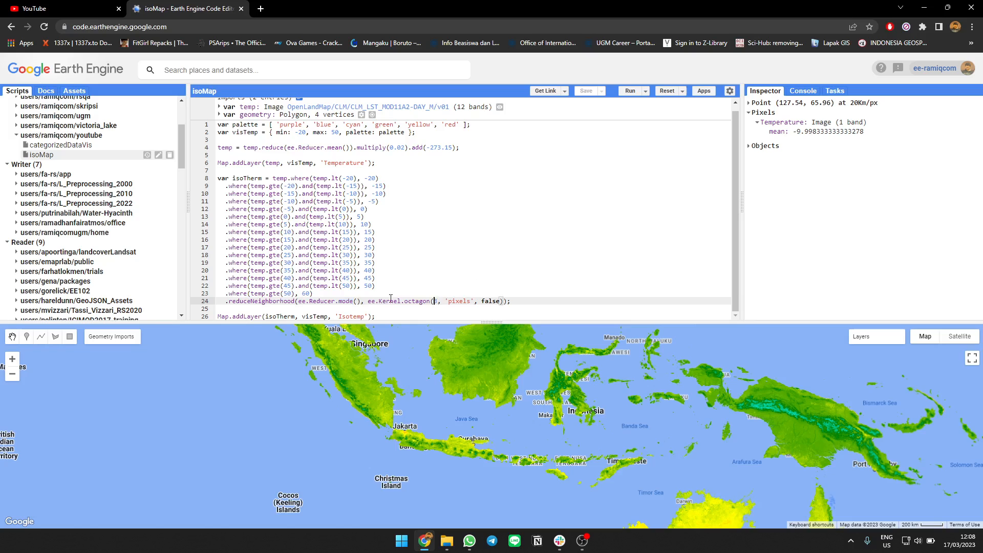
pyautogui.moveTo(449, 259)
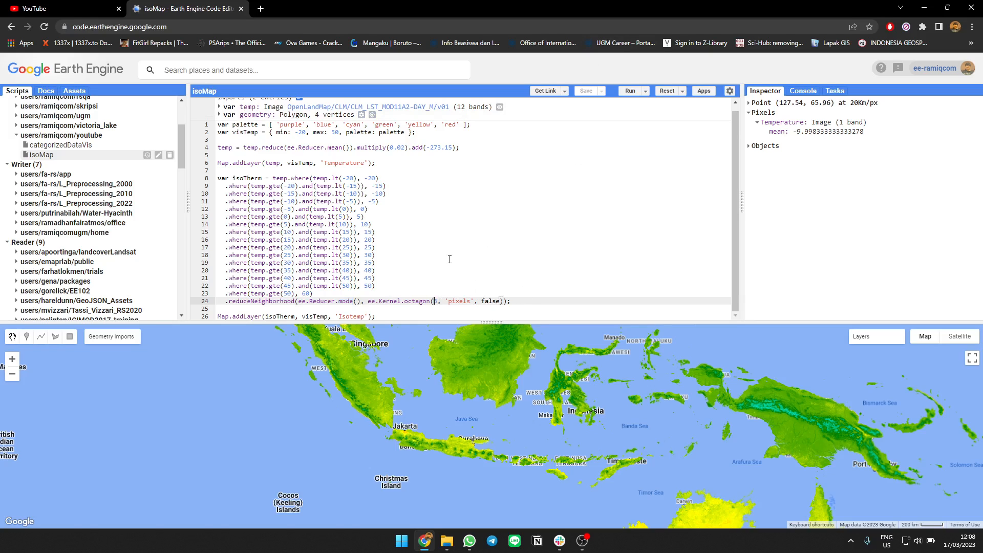
pyautogui.moveTo(541, 272)
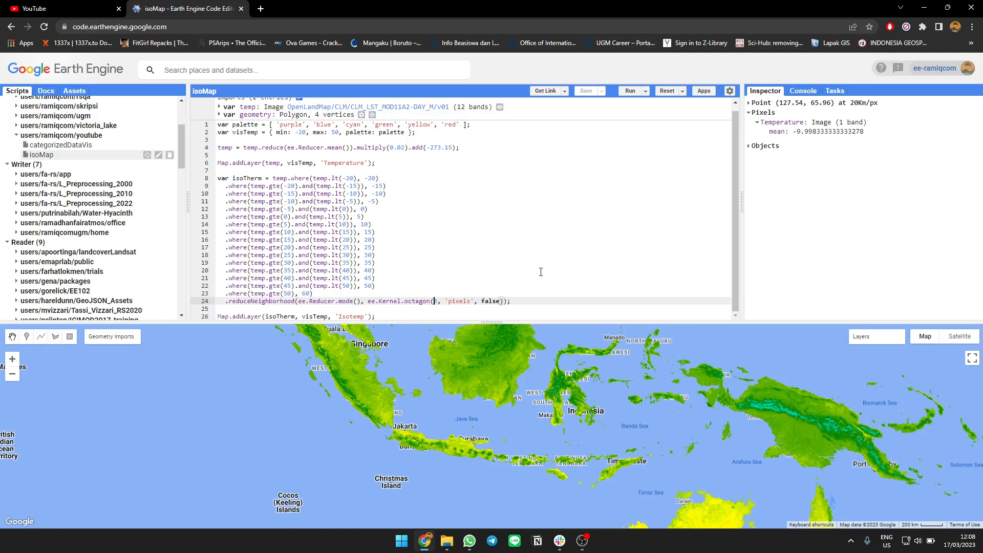
pyautogui.moveTo(484, 270)
pyautogui.write('5')
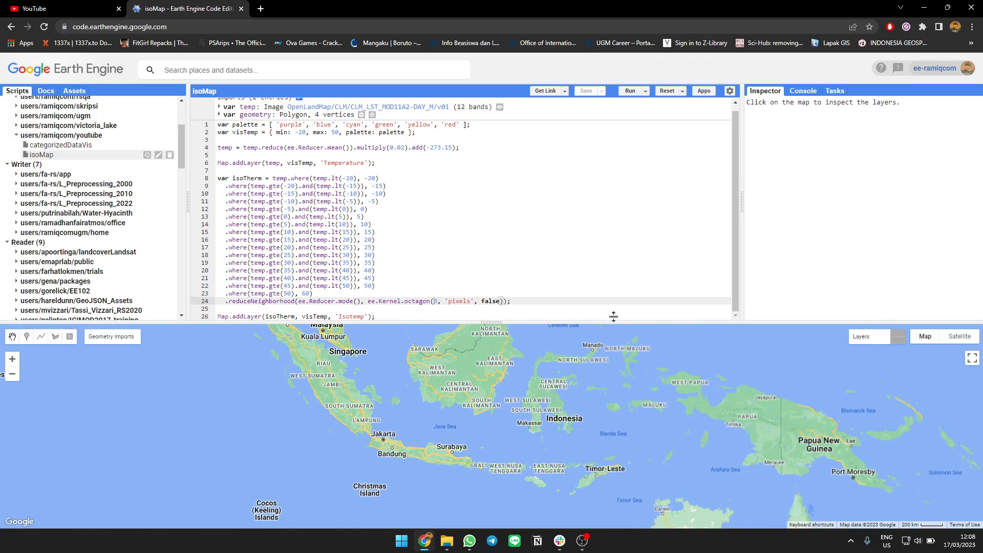
# Step: Rerun the script, enlarge the map and toggle the Isotemp layer's visibility in Layers
pyautogui.click(630, 91)
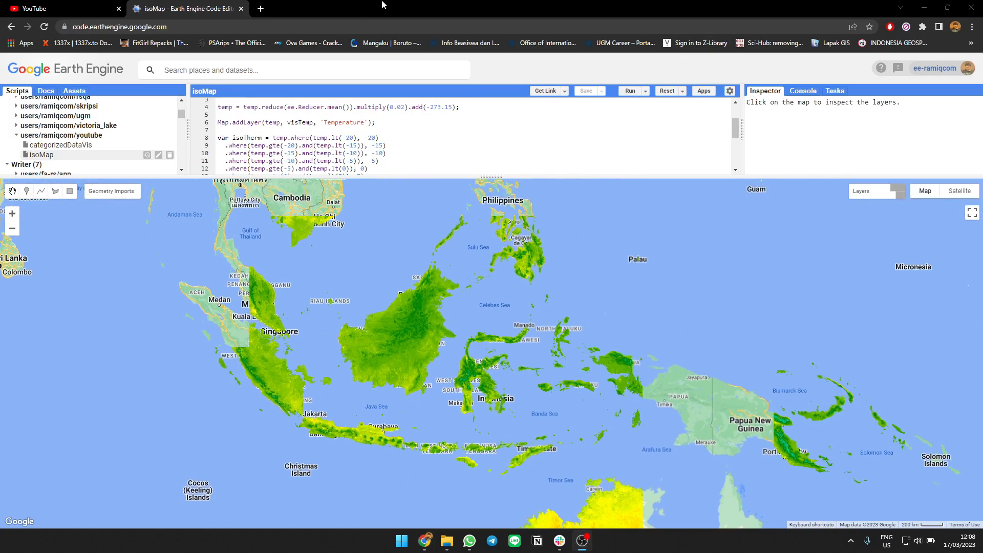
pyautogui.click(861, 190)
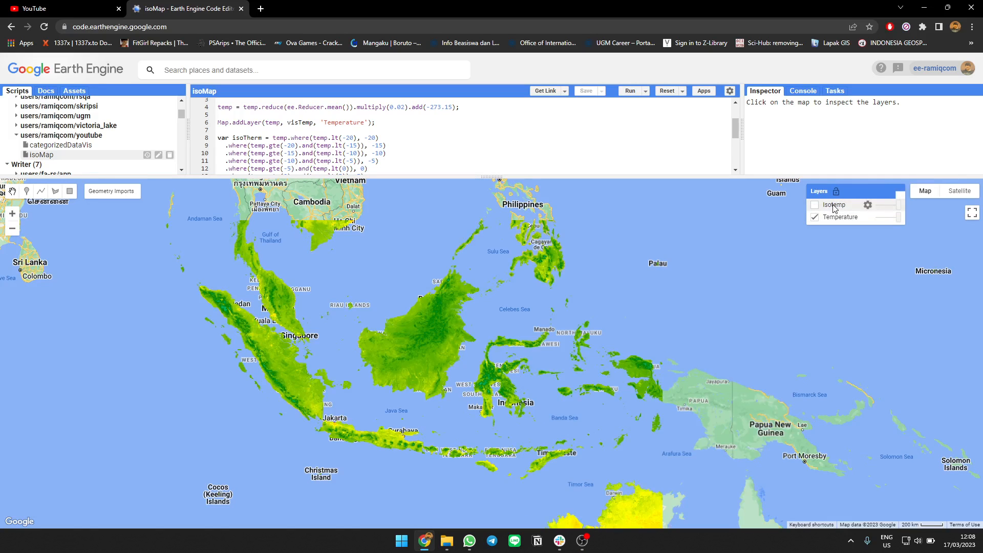
pyautogui.click(814, 204)
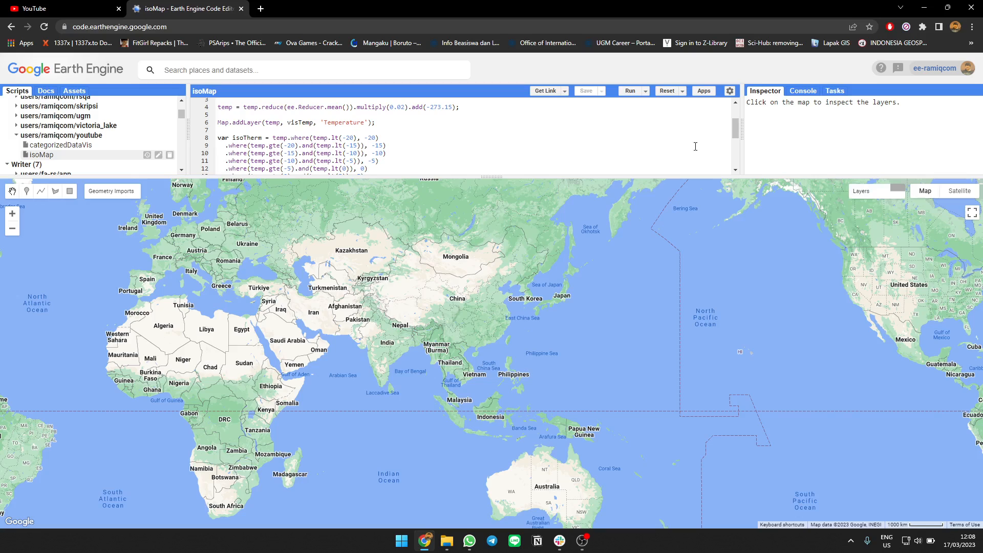
# Step: Pan to the Arabian Peninsula and inspect Temperature and Isotemp values at a point
pyautogui.click(630, 92)
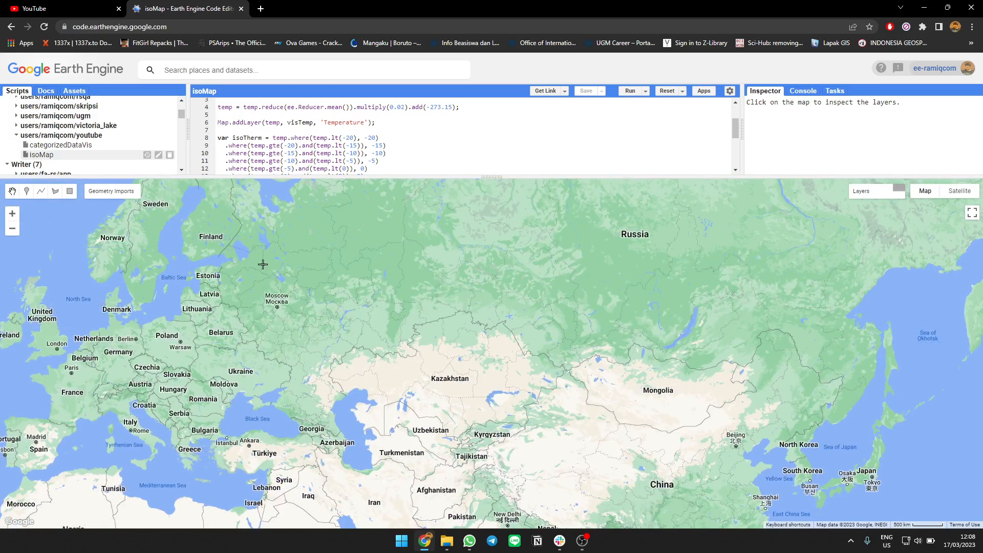
pyautogui.click(631, 91)
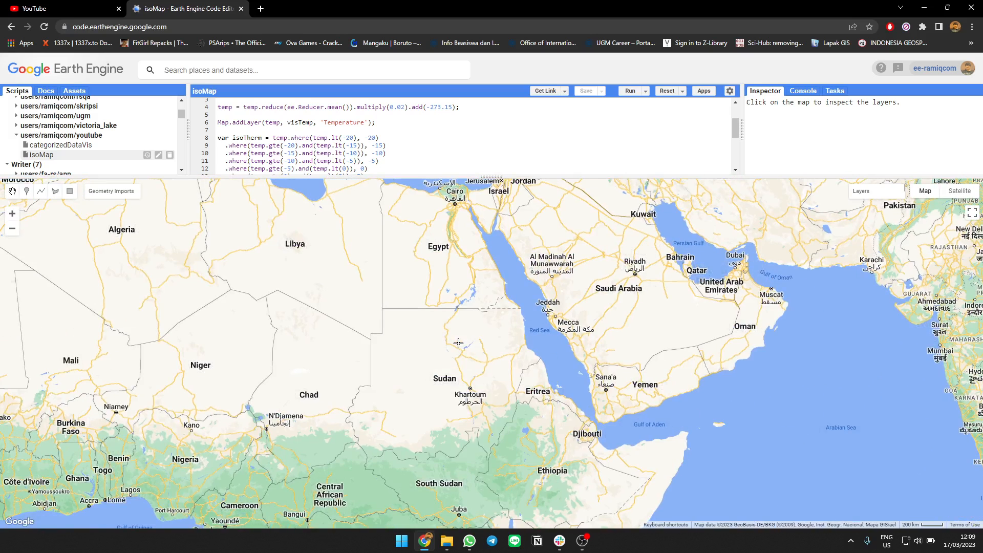
pyautogui.click(631, 92)
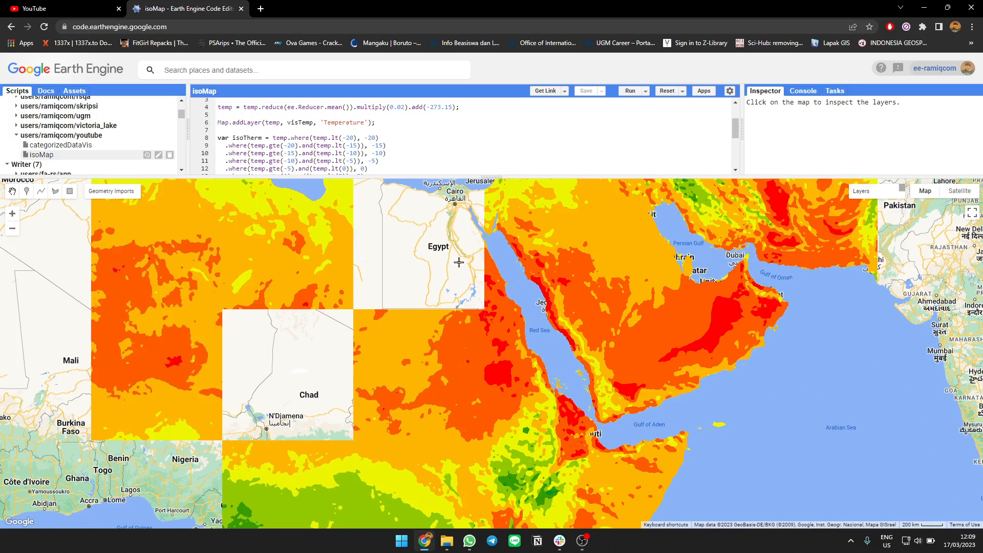
pyautogui.click(460, 262)
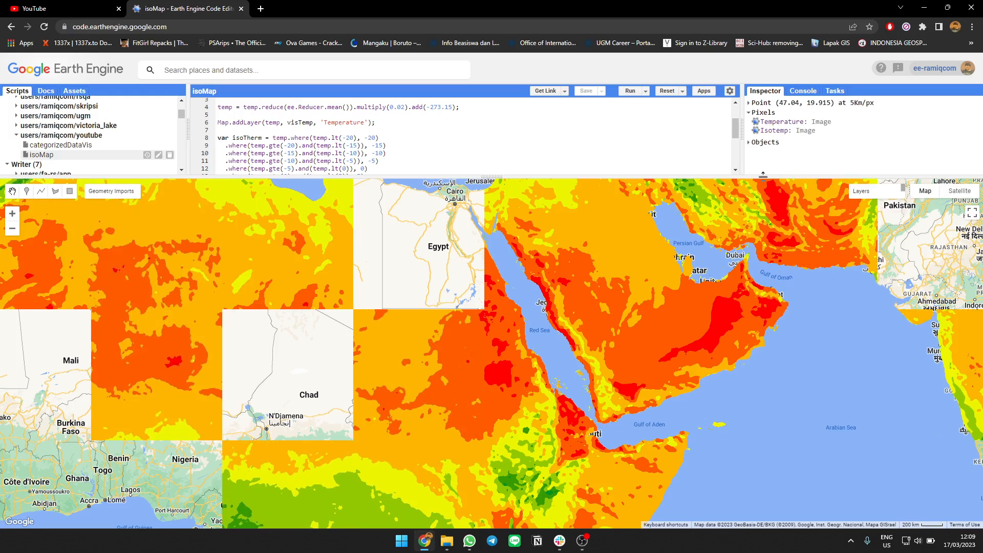
# Step: Restore the code panel, return to western Indonesia, and highlight line 24's smoothing call
pyautogui.click(748, 130)
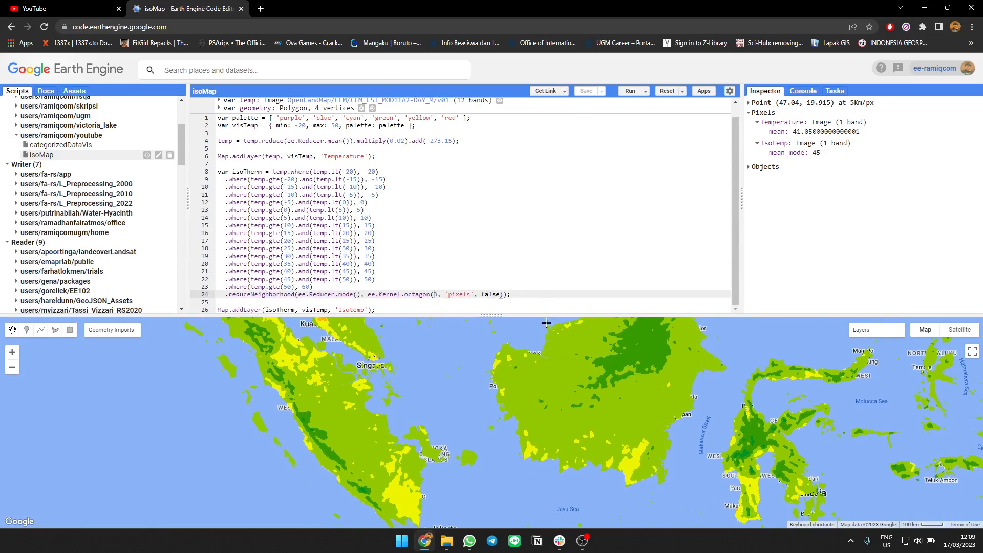
pyautogui.moveTo(545, 316)
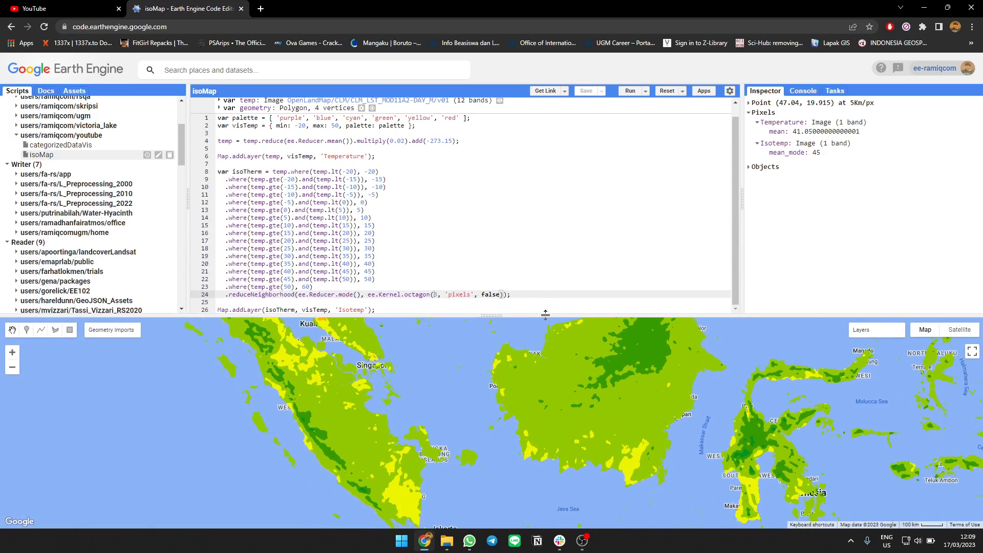
pyautogui.moveTo(541, 265)
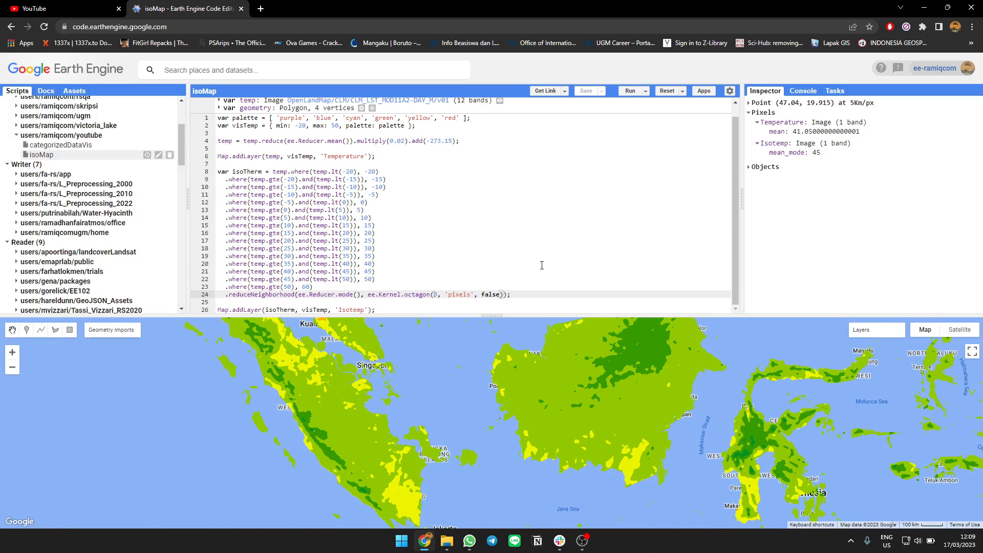
pyautogui.moveTo(547, 323)
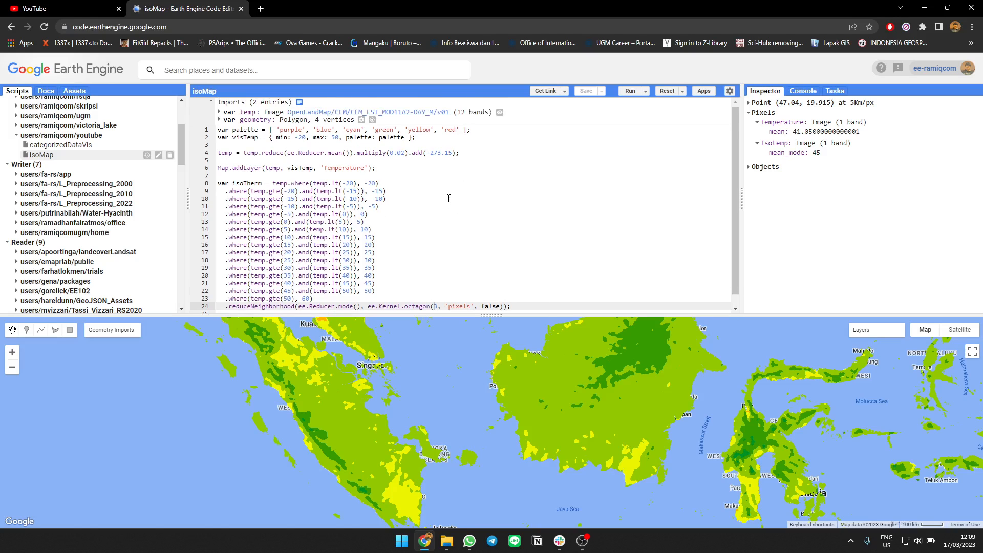
pyautogui.click(235, 146)
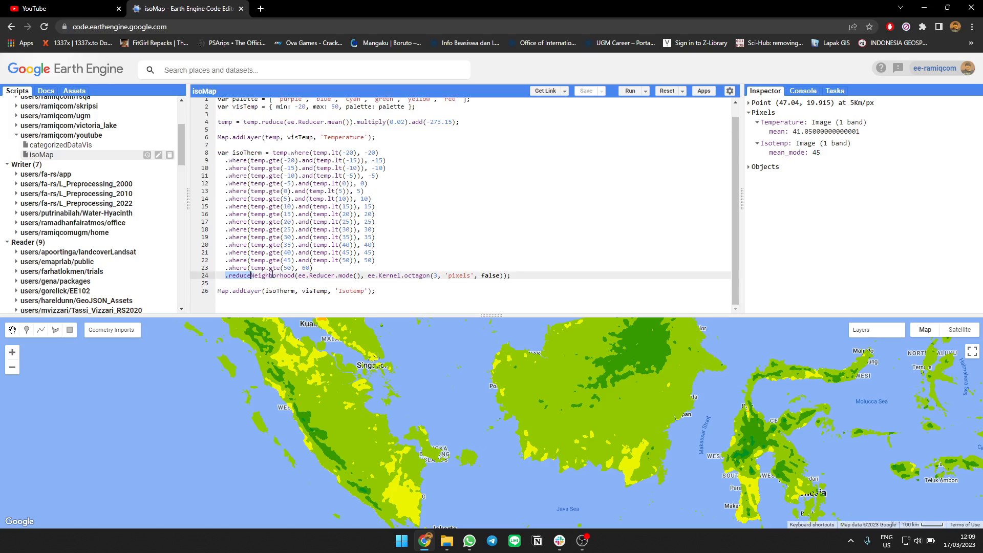
pyautogui.click(555, 280)
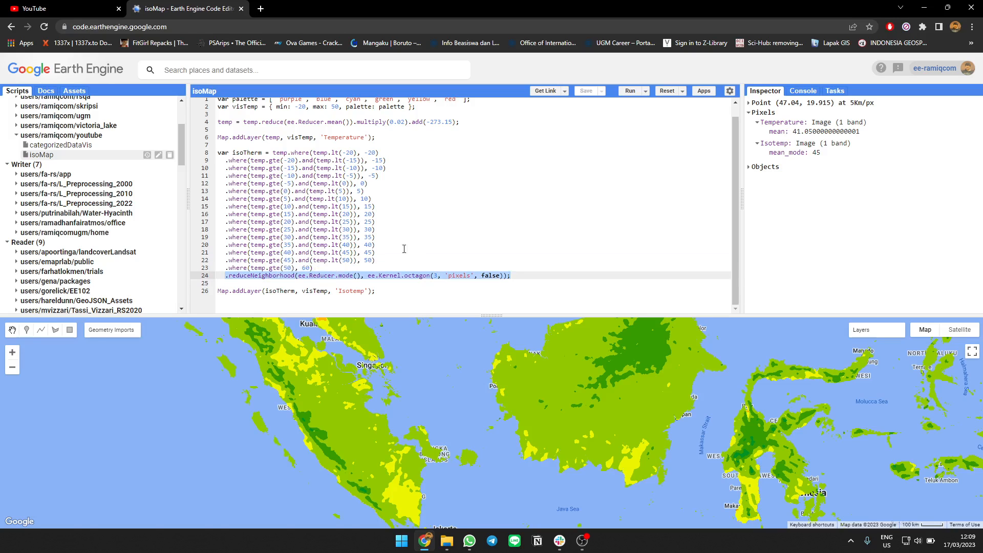
pyautogui.click(399, 259)
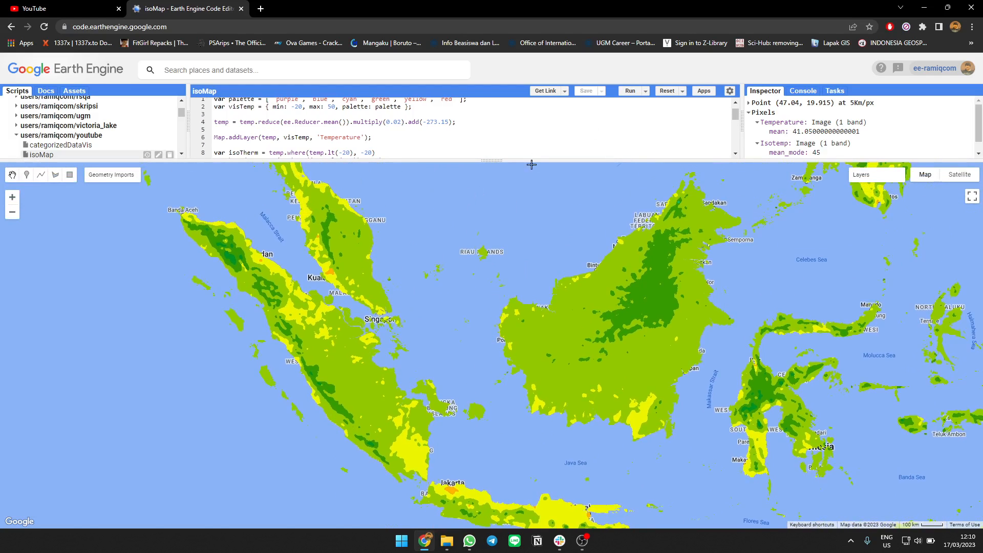
pyautogui.moveTo(580, 541)
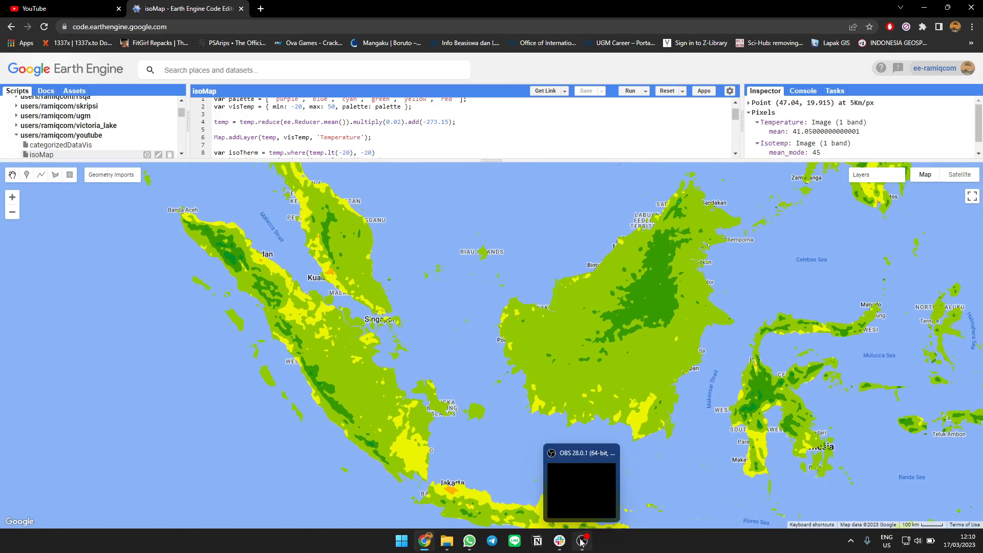